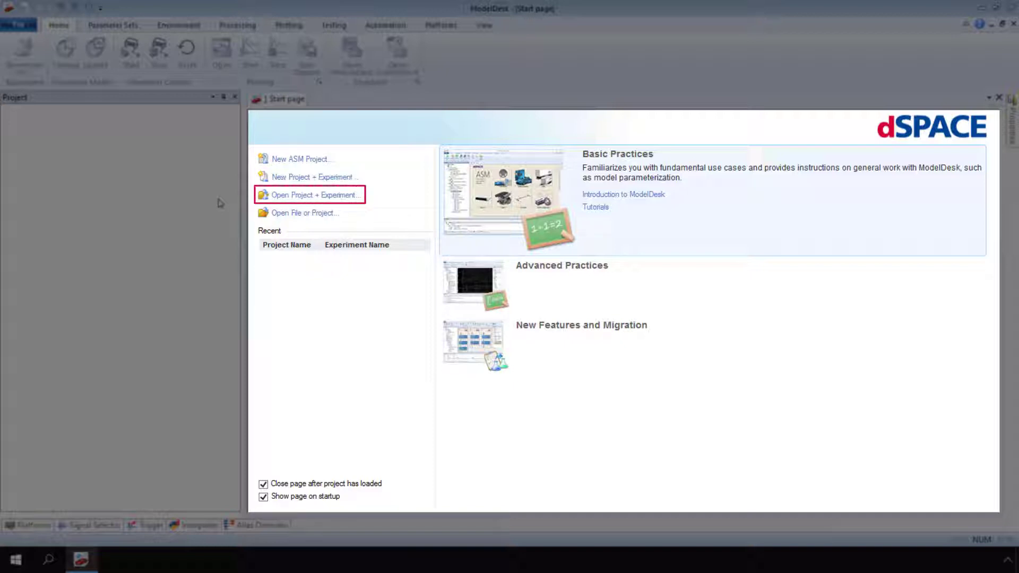
Step: Browse to the ASM root directory and open Experiment_001 under MOD_Traffic_BEV
left_click(315, 194)
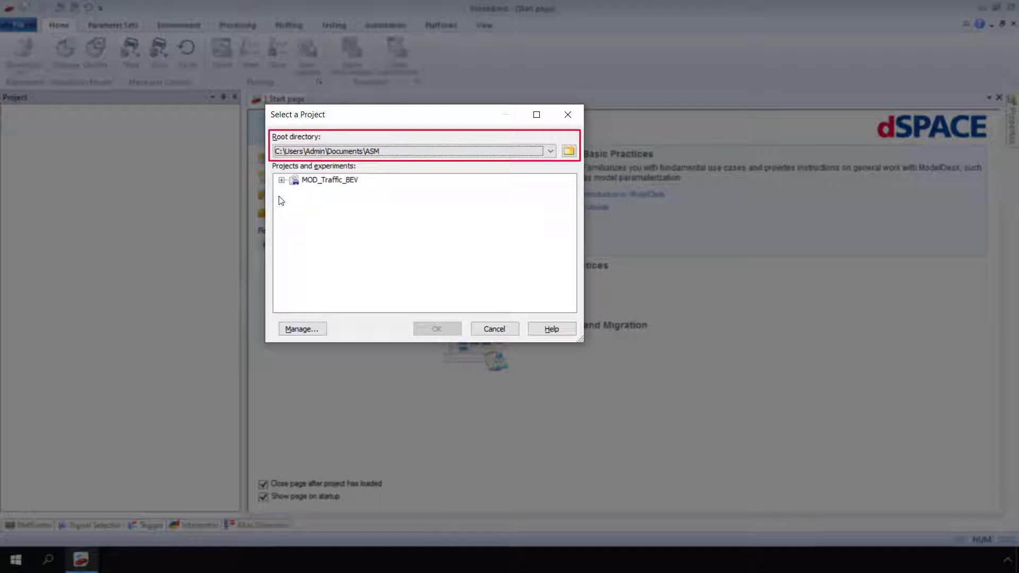
left_click(568, 151)
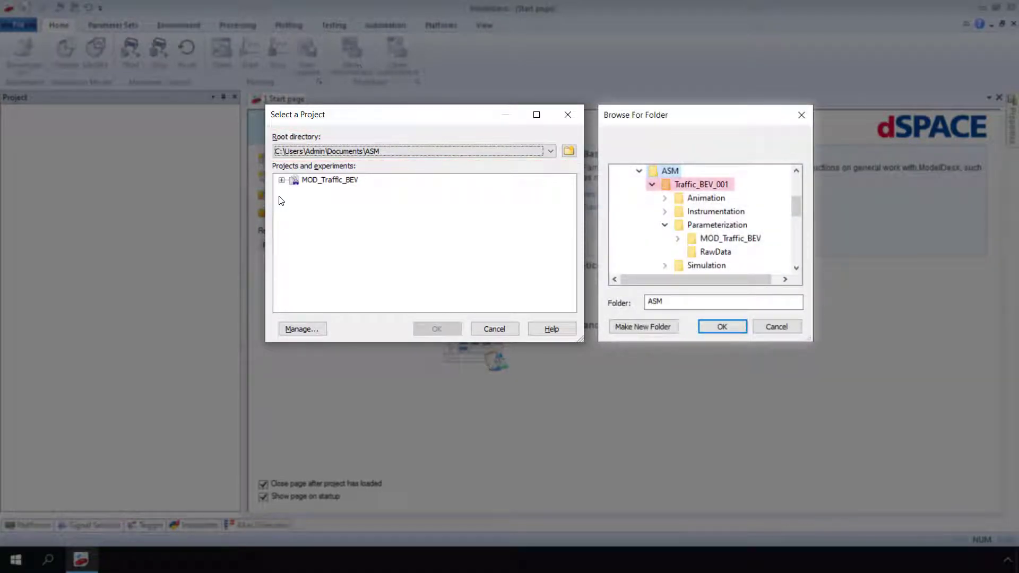
left_click(715, 224)
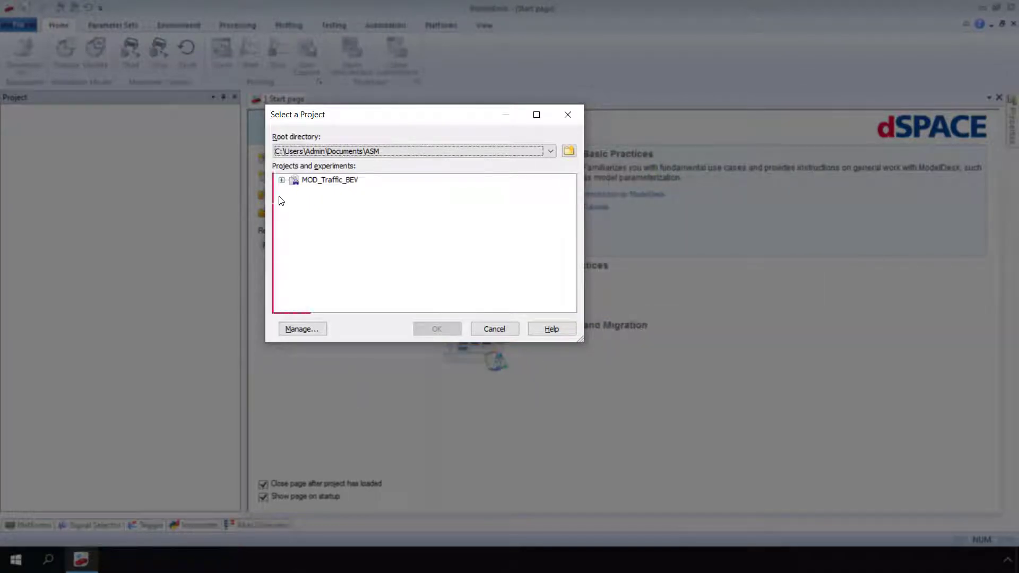
left_click(423, 240)
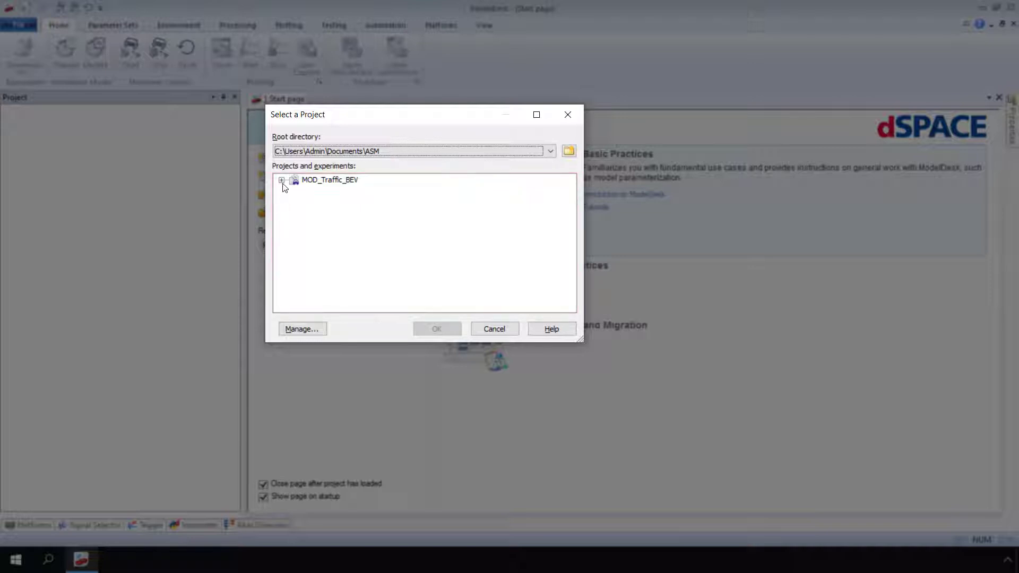
left_click(282, 180)
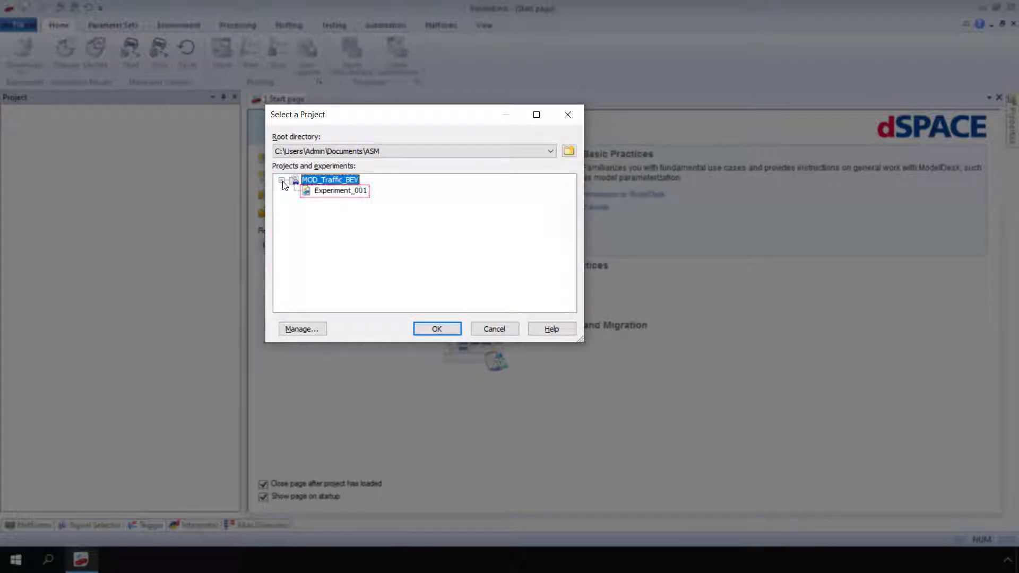
left_click(339, 191)
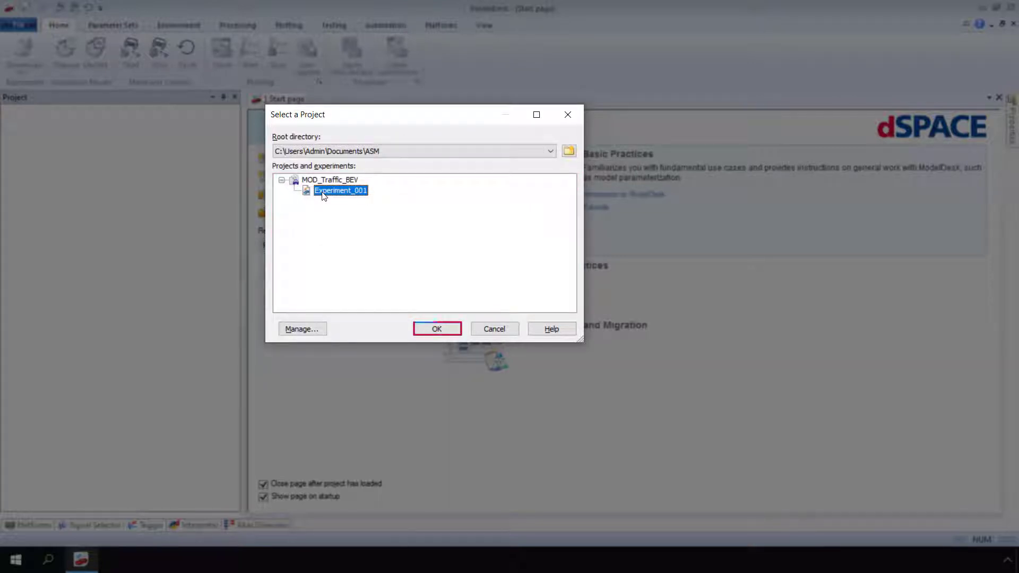
left_click(437, 328)
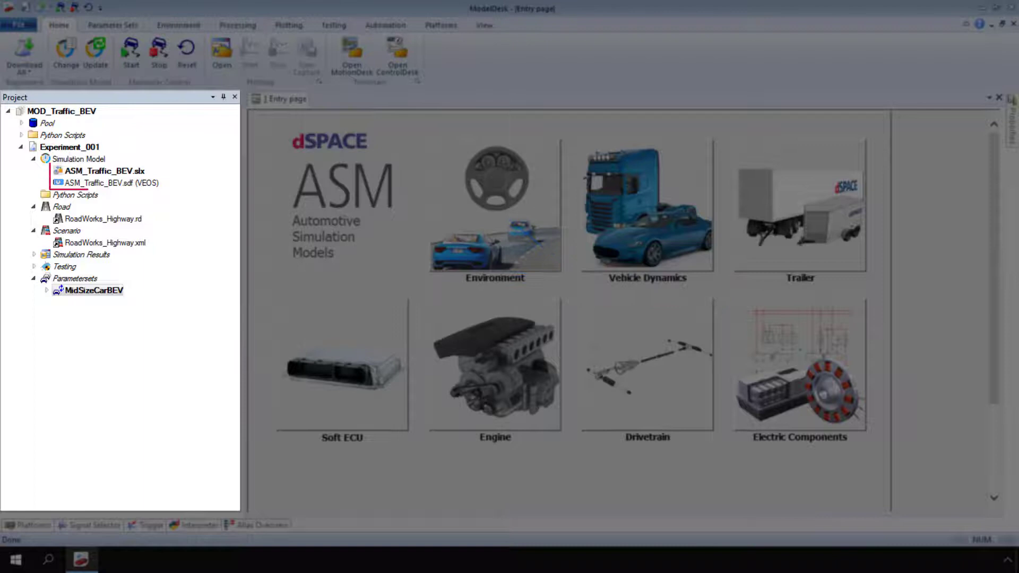
left_click(102, 171)
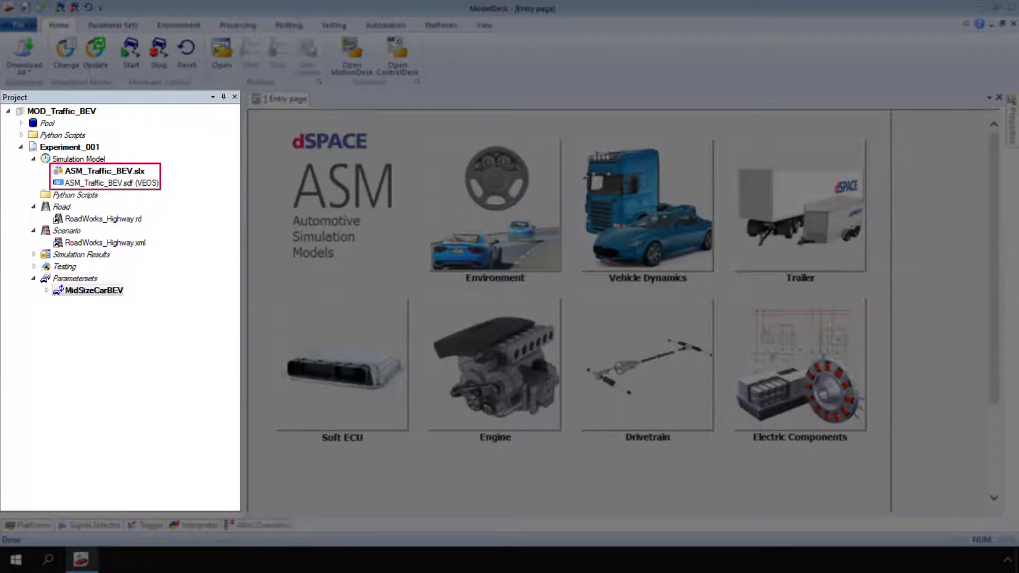
left_click(102, 171)
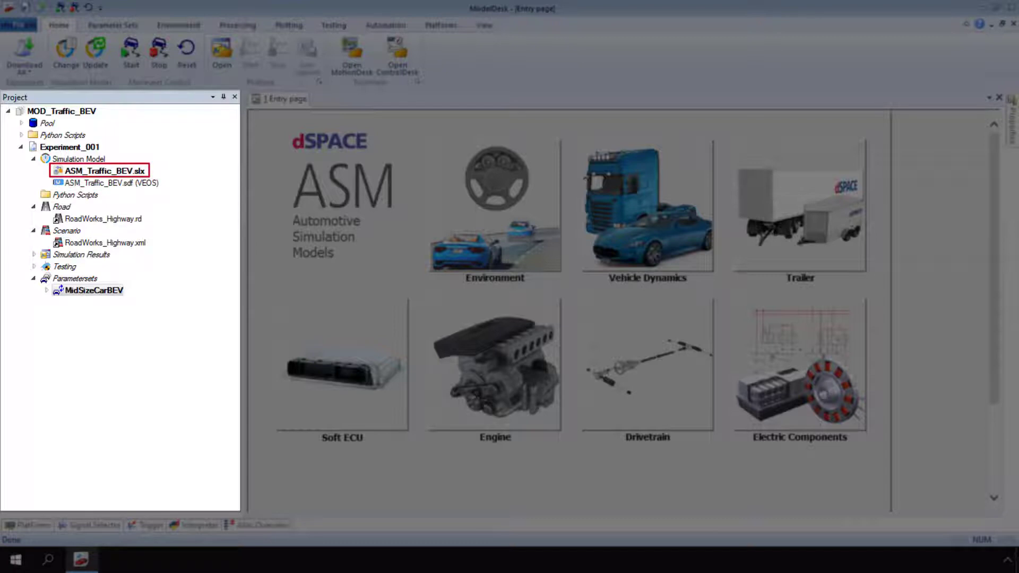
mouse_move(146, 171)
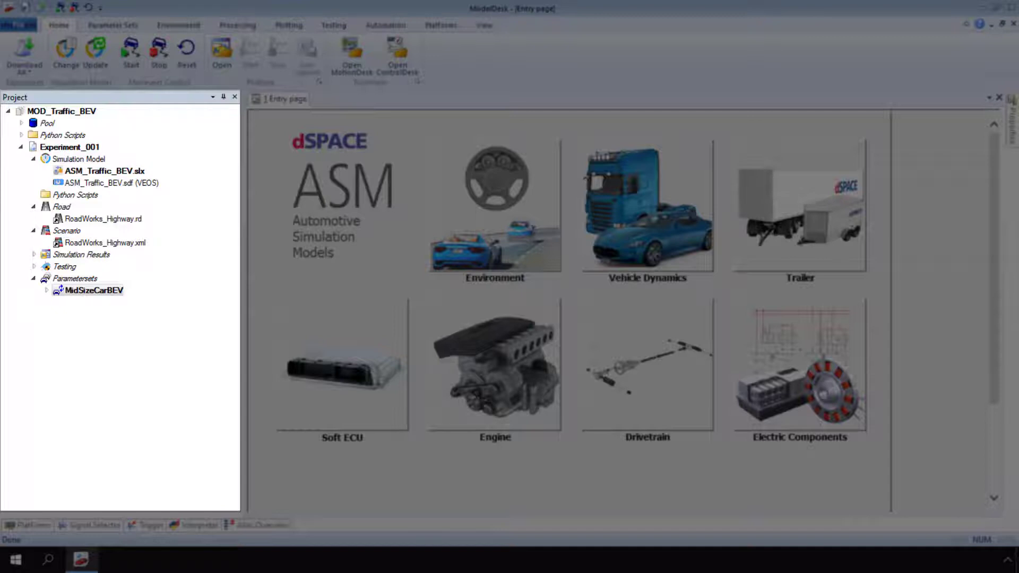
left_click(78, 159)
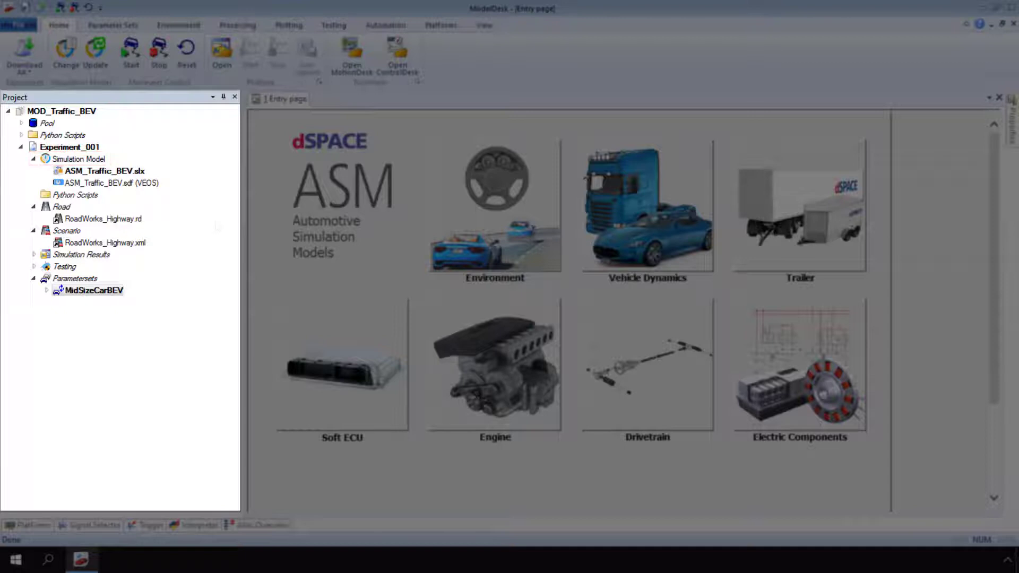
Step: Change the model file to a VEOS model and reach the consistency check report
right_click(78, 159)
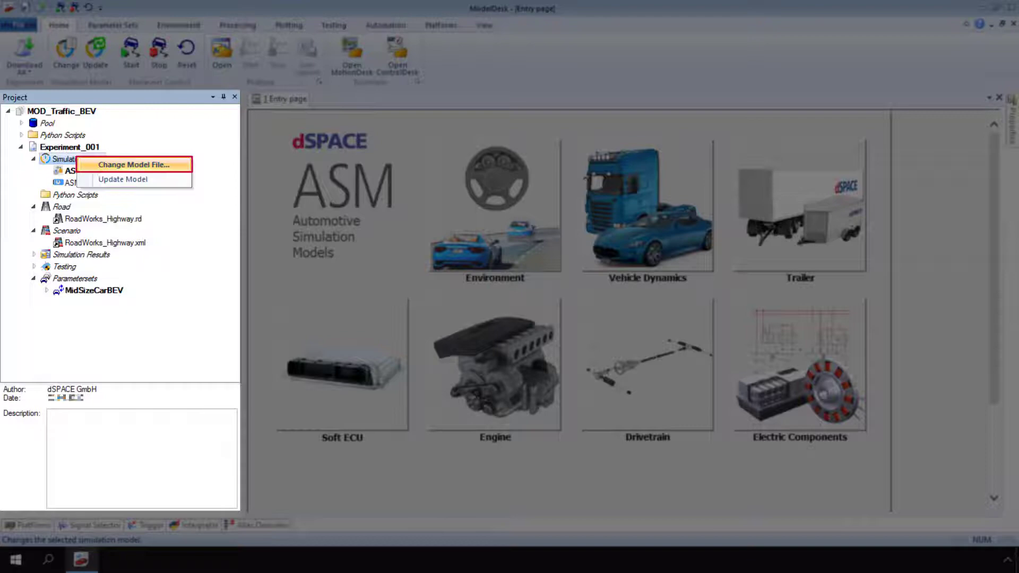
left_click(136, 165)
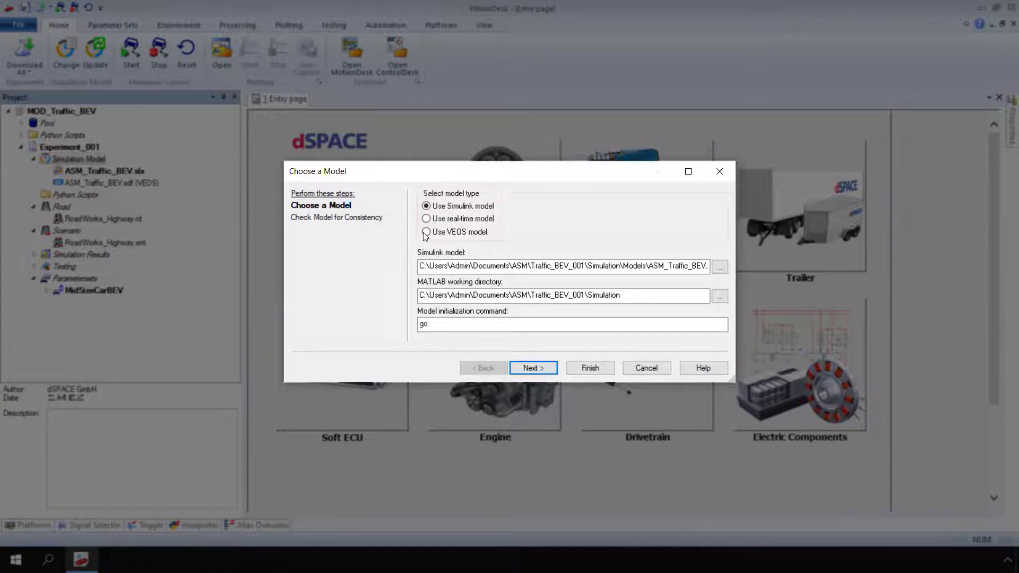
left_click(426, 232)
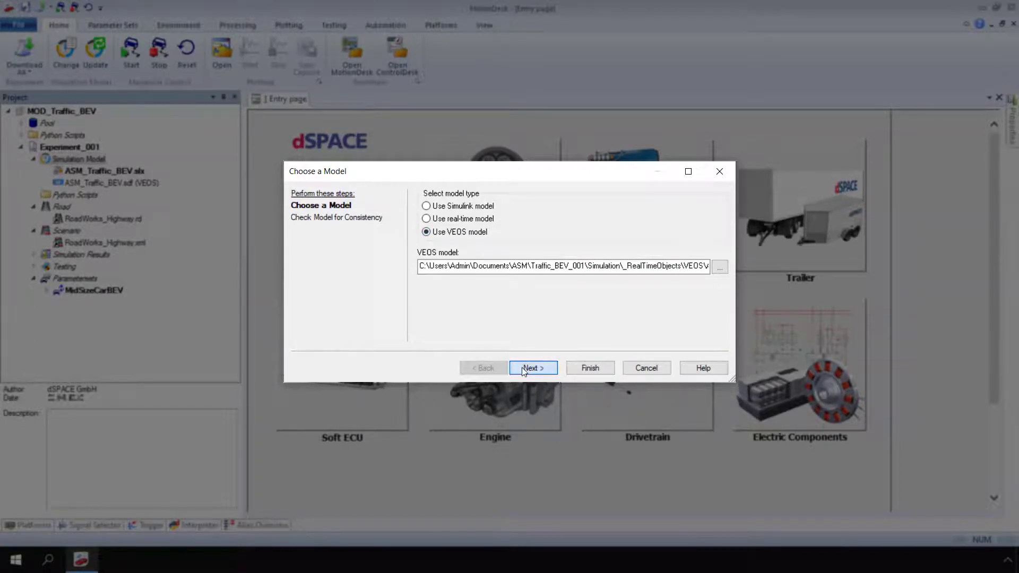
left_click(533, 368)
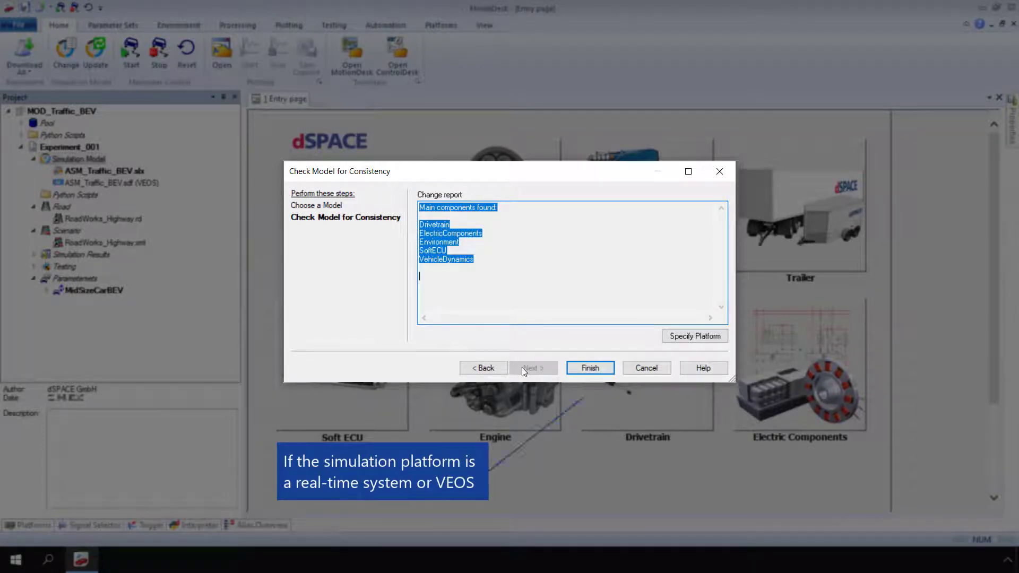
mouse_move(694, 336)
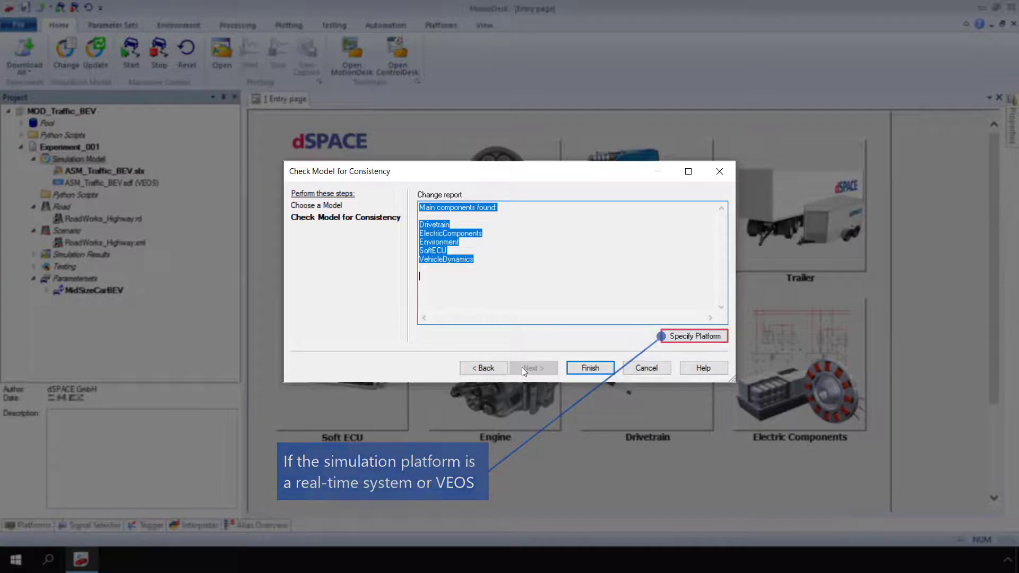
Step: Confirm VEOS as platform and finish, making ASM_Traffic_BEV.sdf (VEOS) the active model
left_click(693, 336)
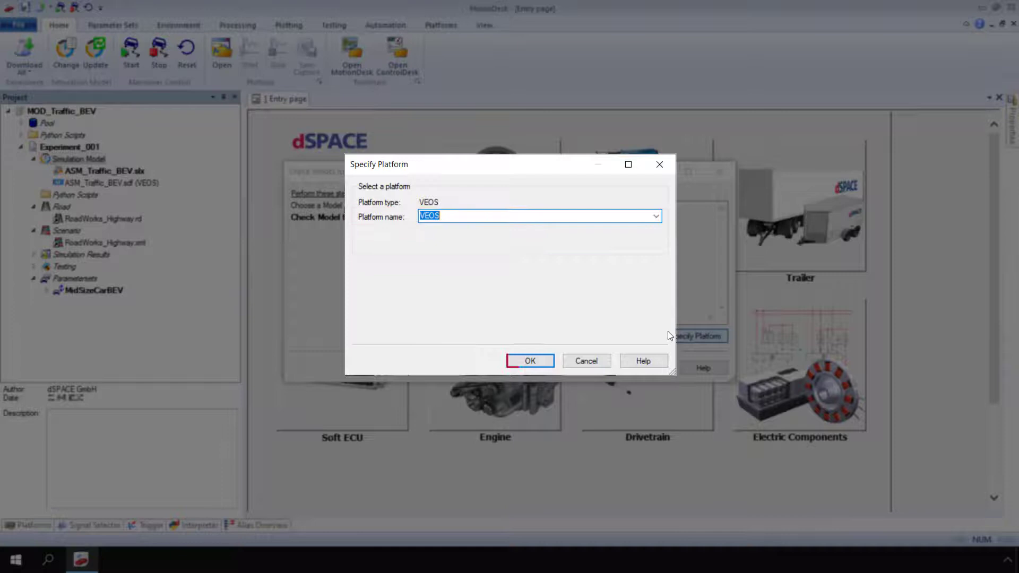
mouse_move(584, 360)
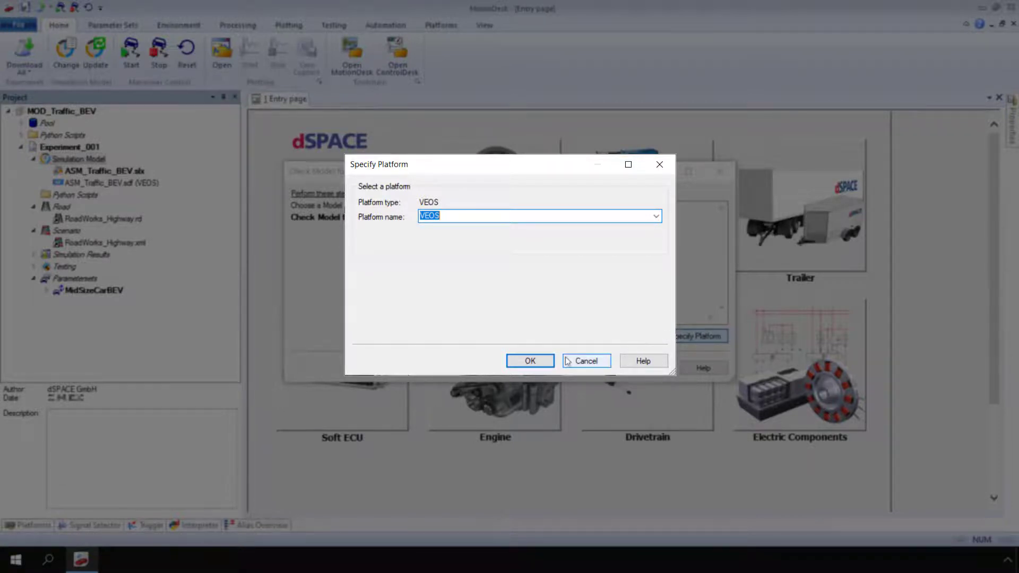
left_click(530, 361)
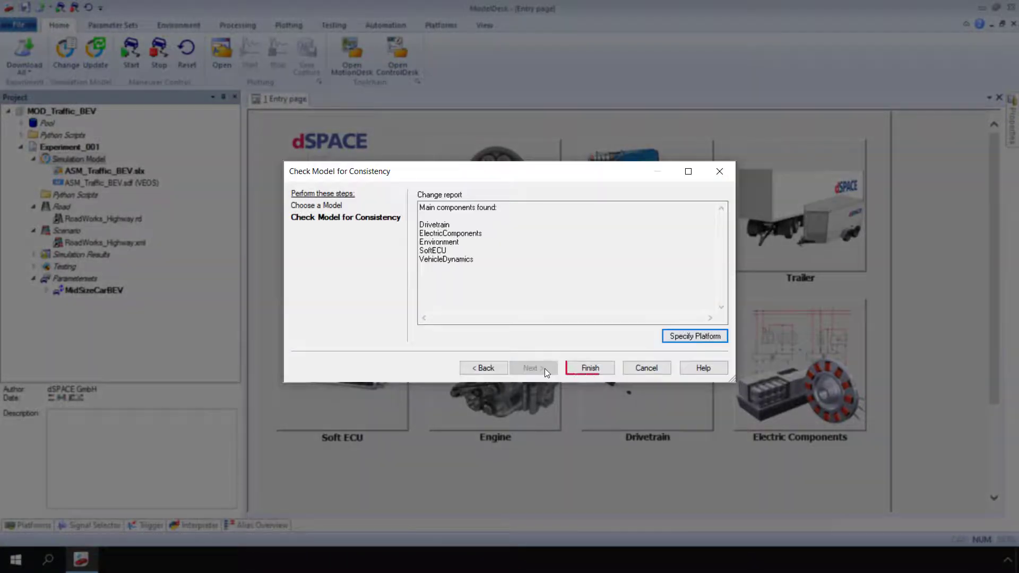
left_click(588, 368)
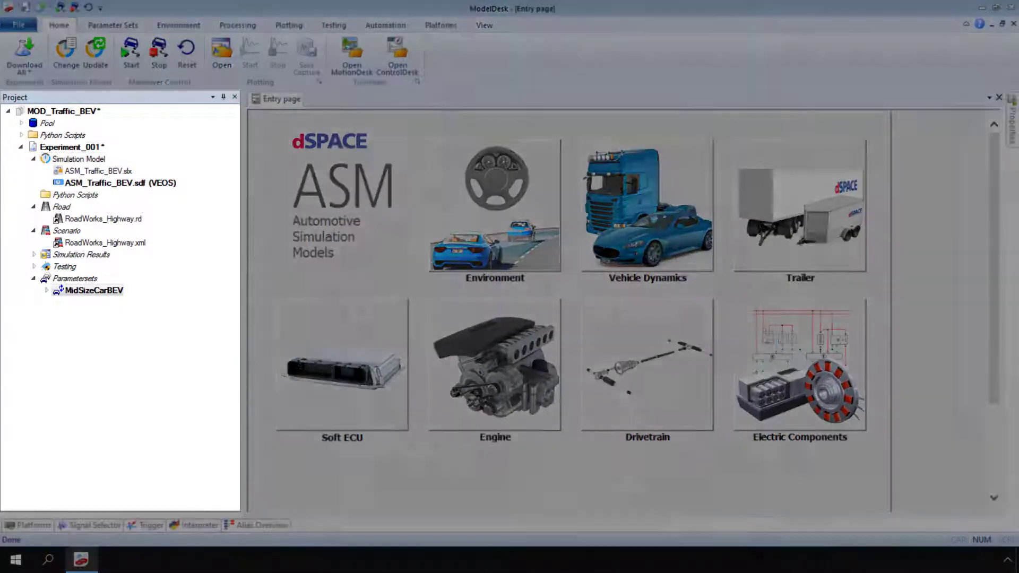
left_click(121, 183)
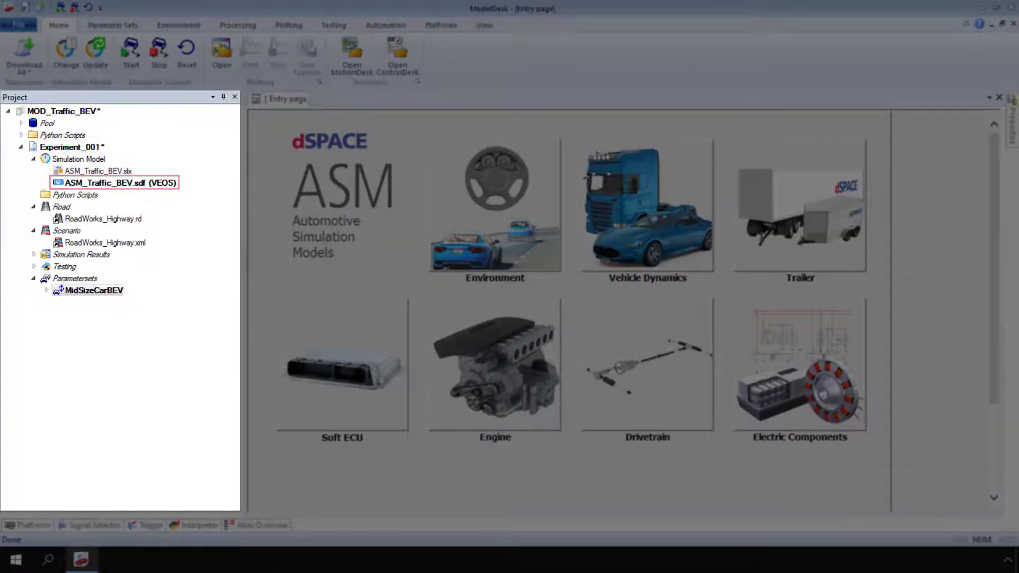
Step: Activate the PedestriansCrossing scenario, then bring up the Road configuration page
left_click(104, 243)
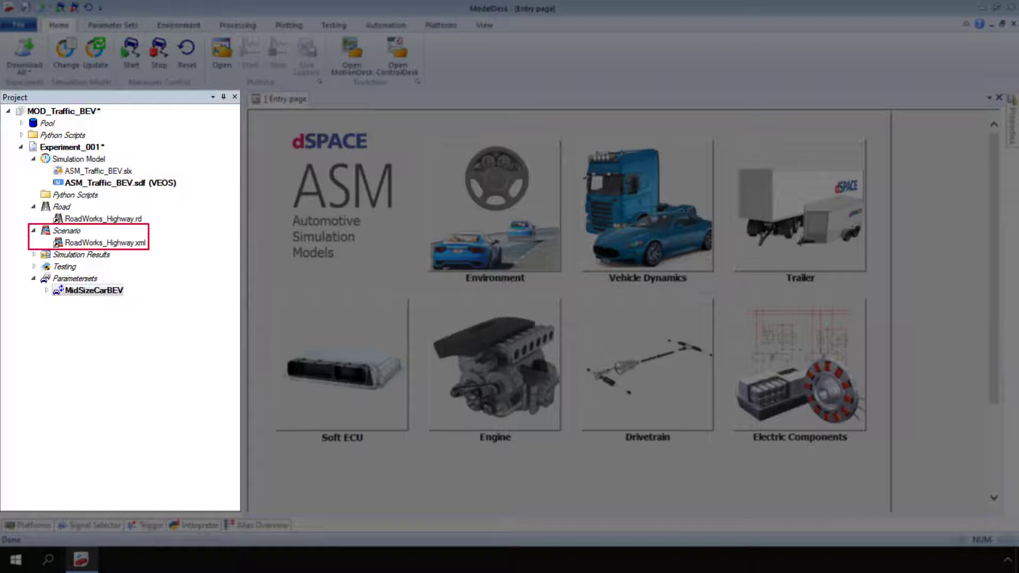
left_click(66, 231)
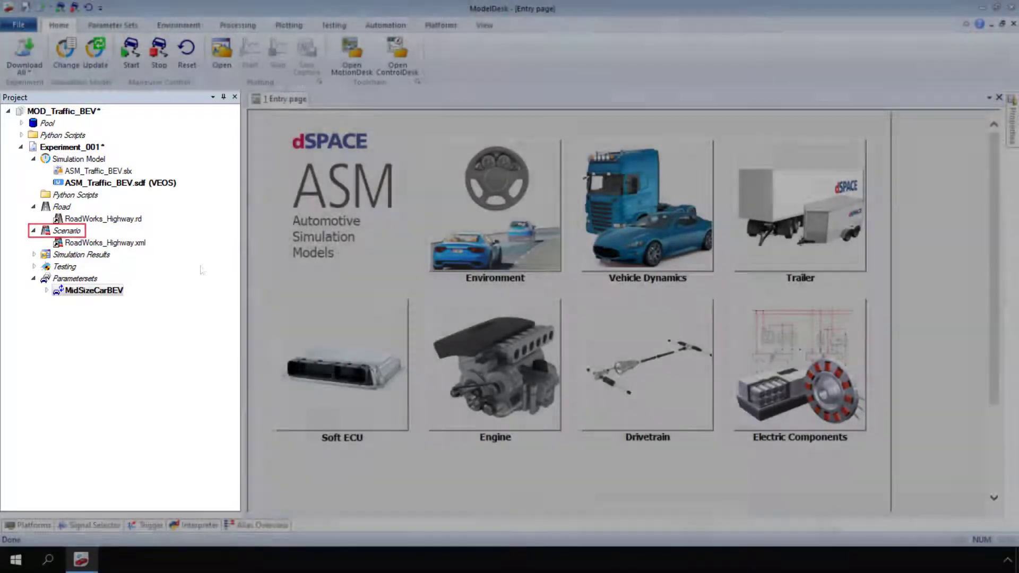
double_click(66, 230)
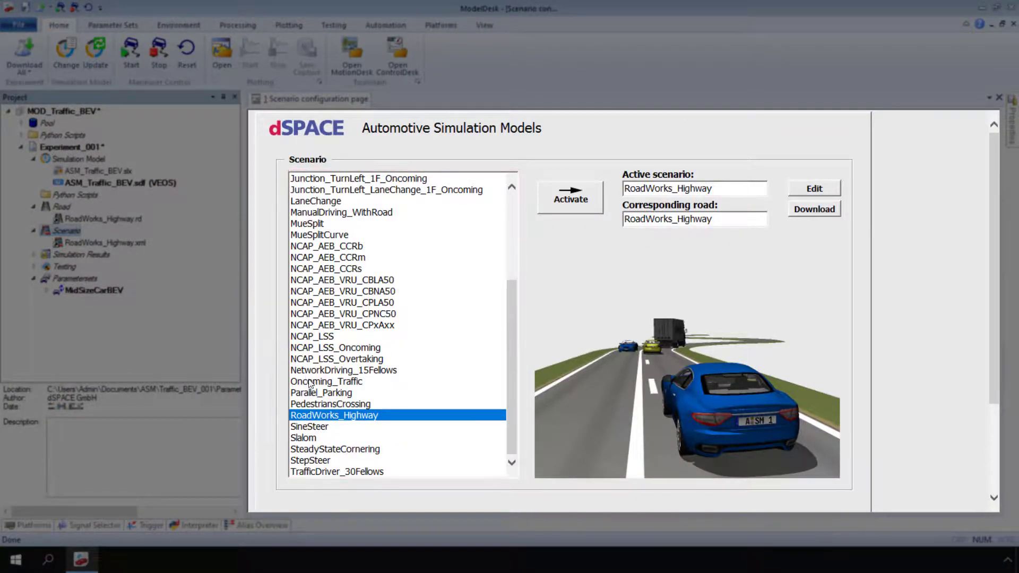
left_click(331, 403)
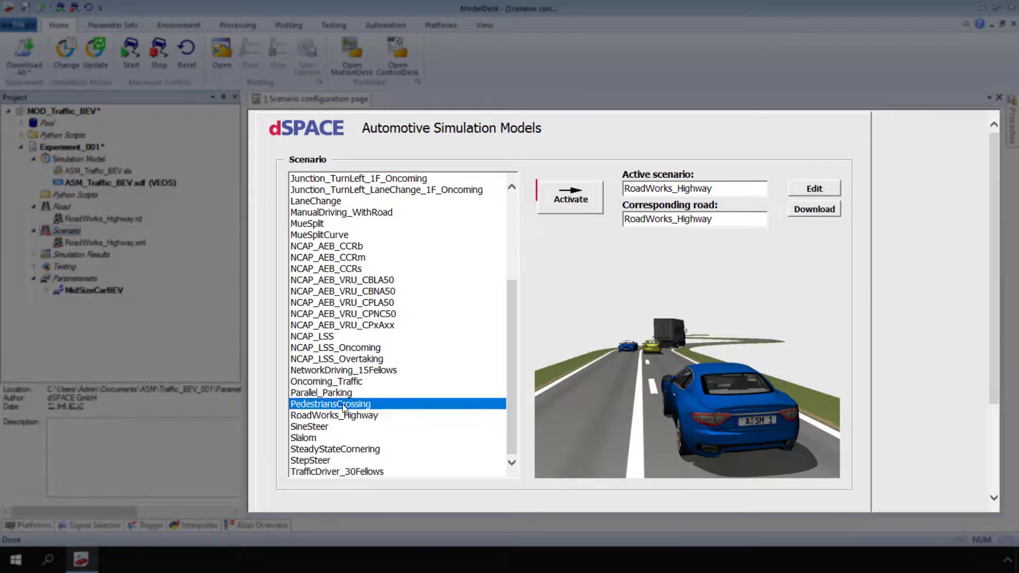
mouse_move(394, 354)
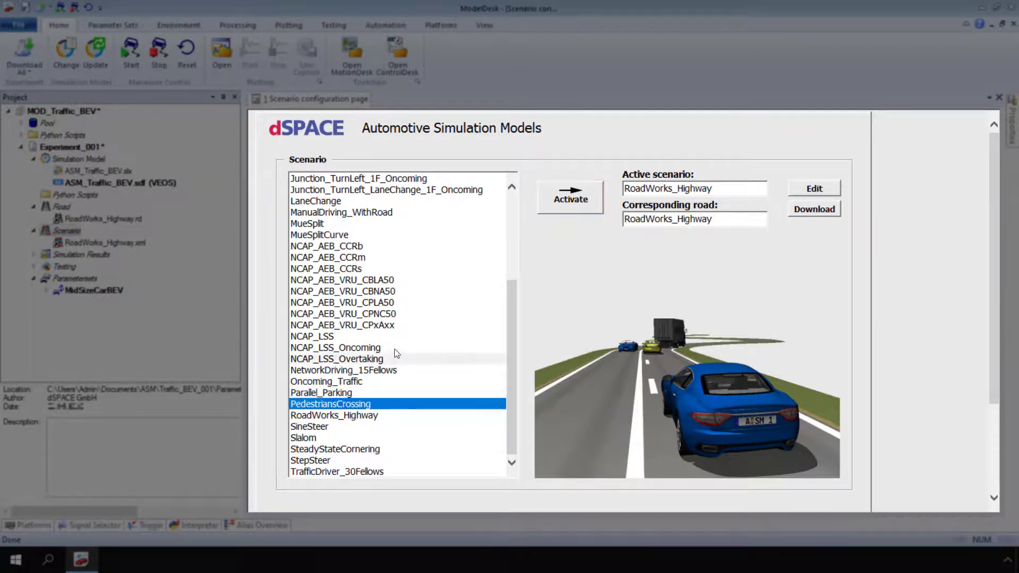
left_click(570, 198)
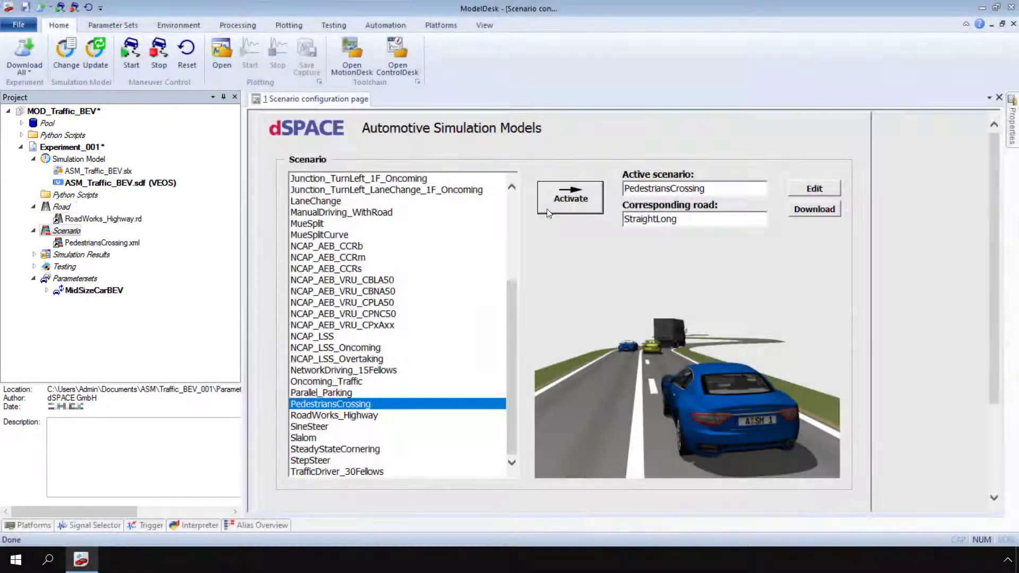
left_click(61, 207)
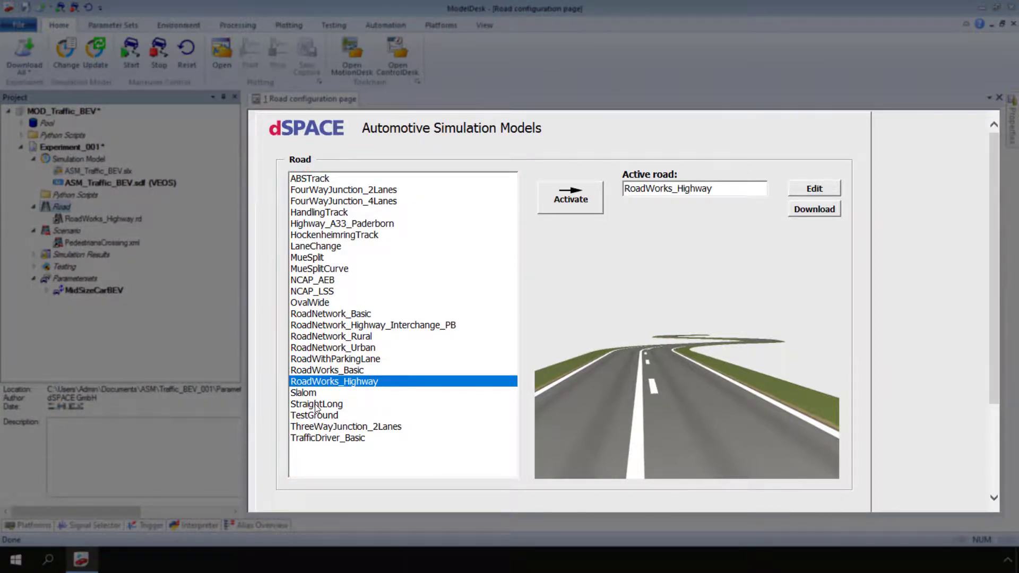
Step: Select and activate the StraightLong road
left_click(316, 403)
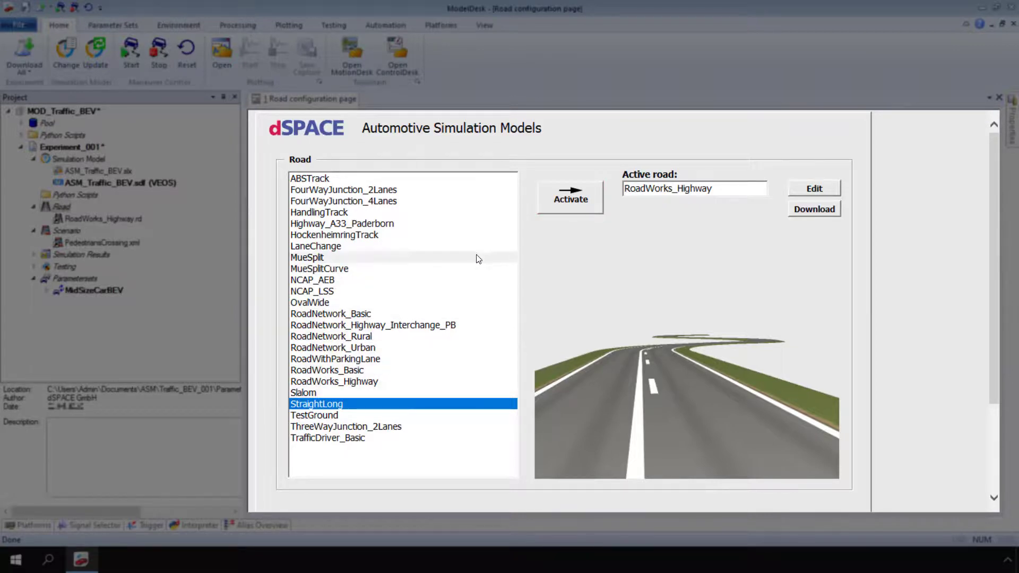
left_click(570, 197)
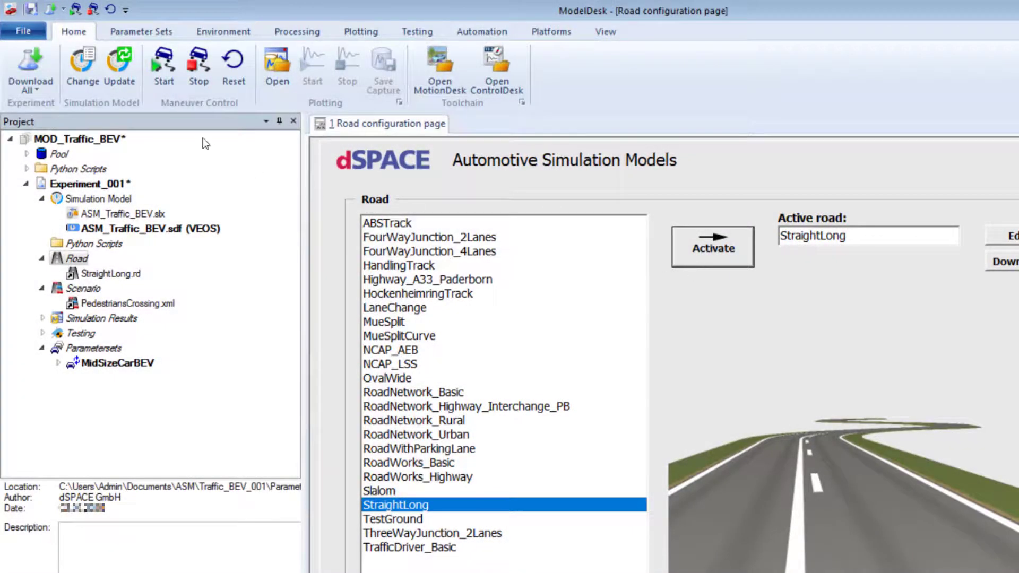
left_click(32, 9)
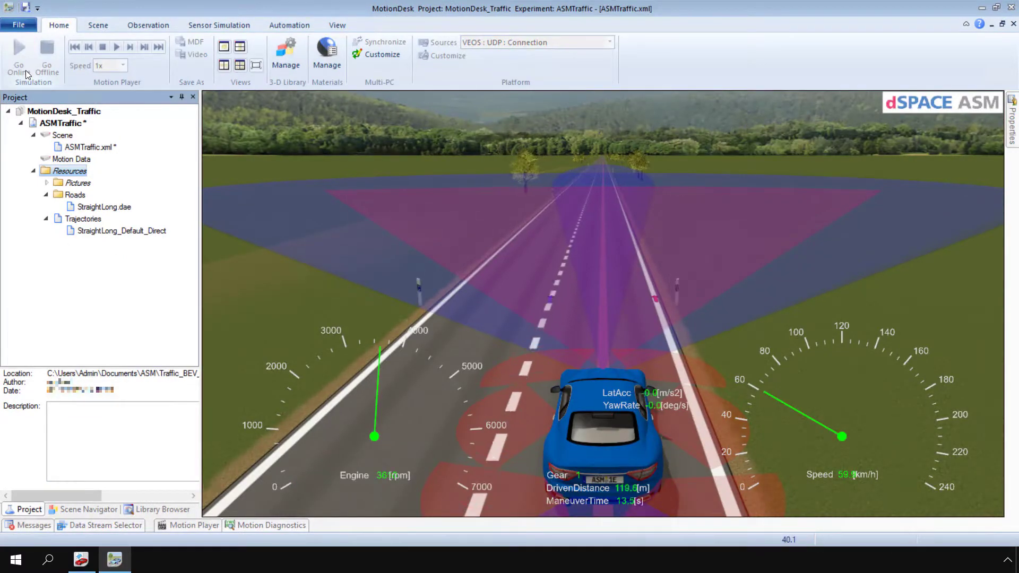
Step: Take MotionDesk online to animate the blue car driving along StraightLong
left_click(47, 52)
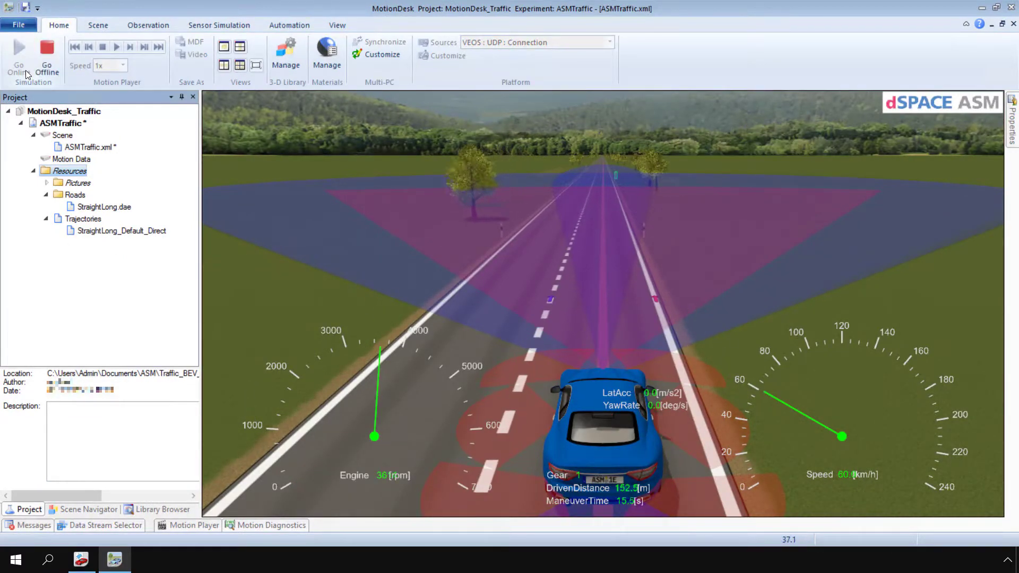